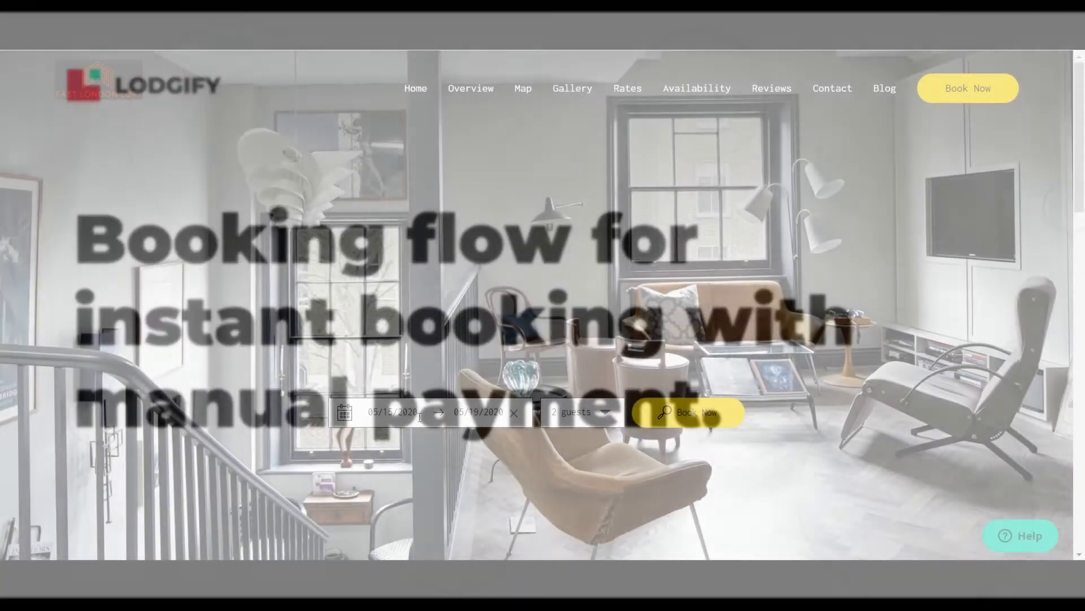
- Pick a 1–6 June 2020 stay for 2 guests and book the East London Loft
left_click(392, 411)
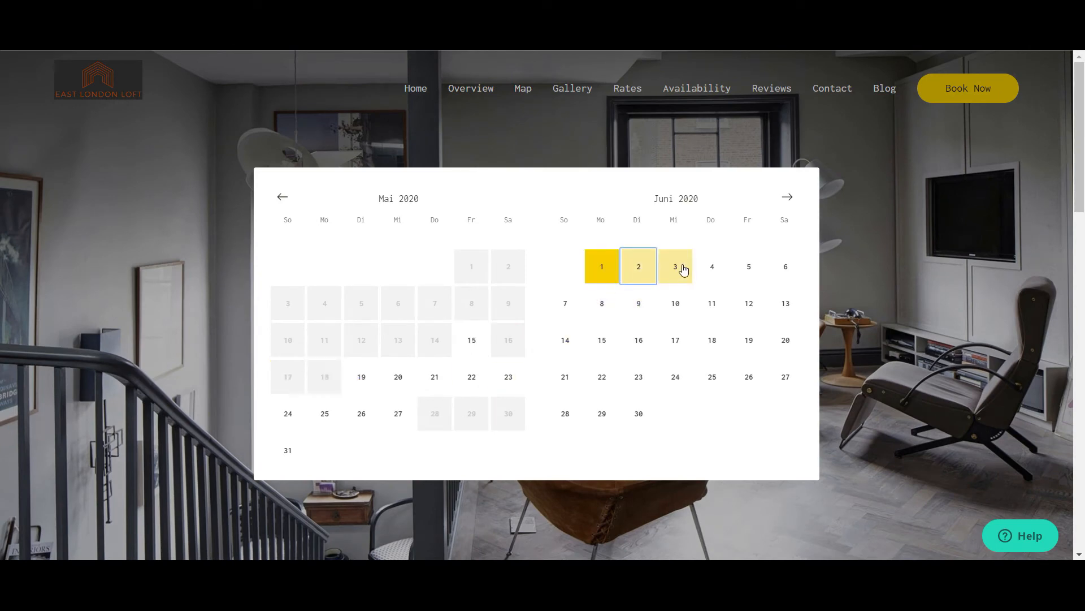
left_click(675, 266)
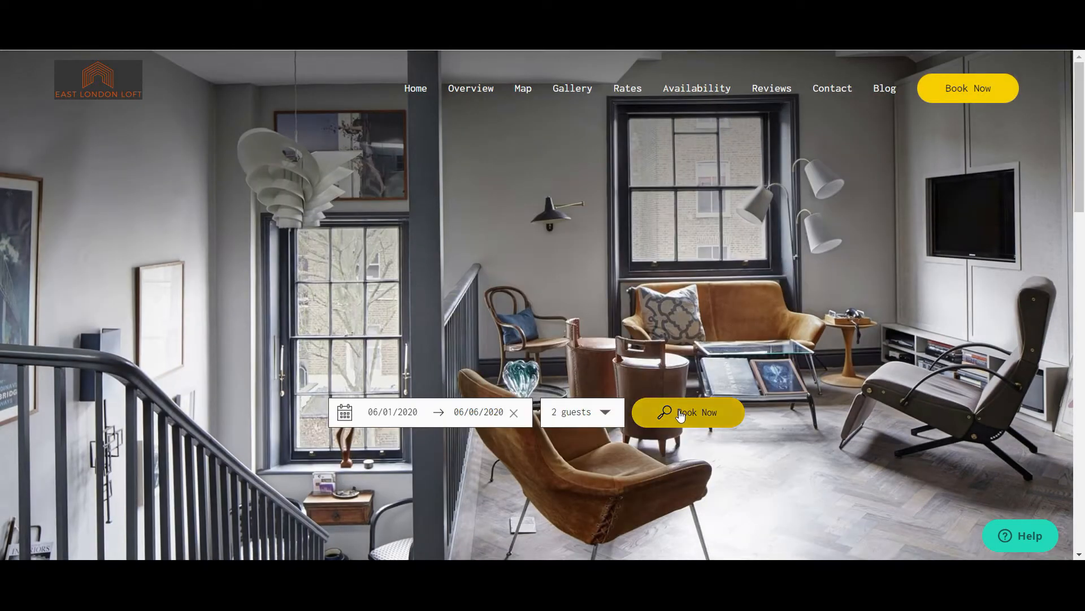
left_click(687, 412)
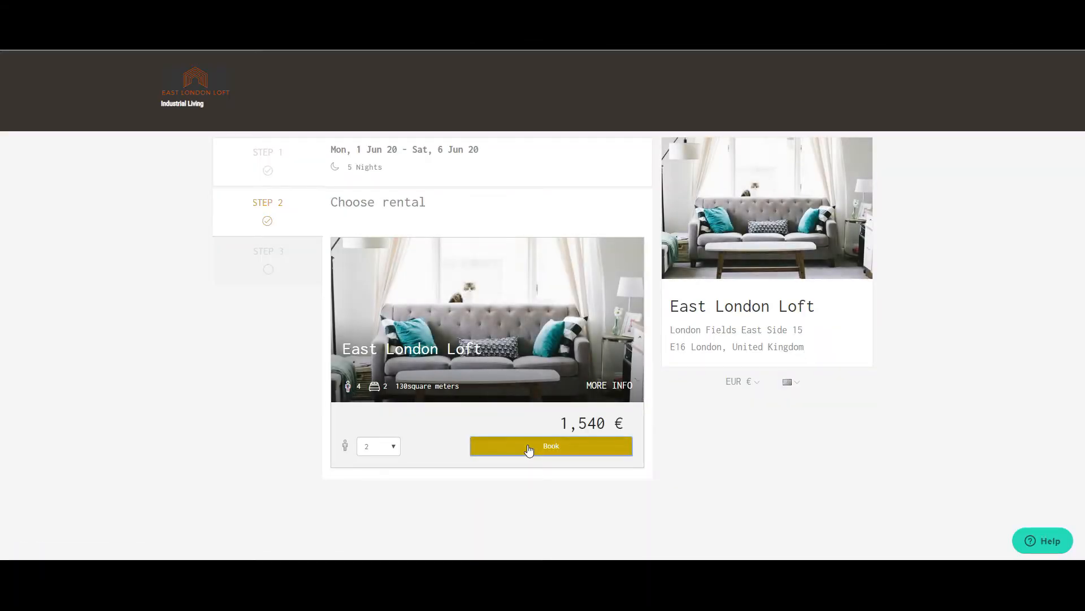
left_click(550, 445)
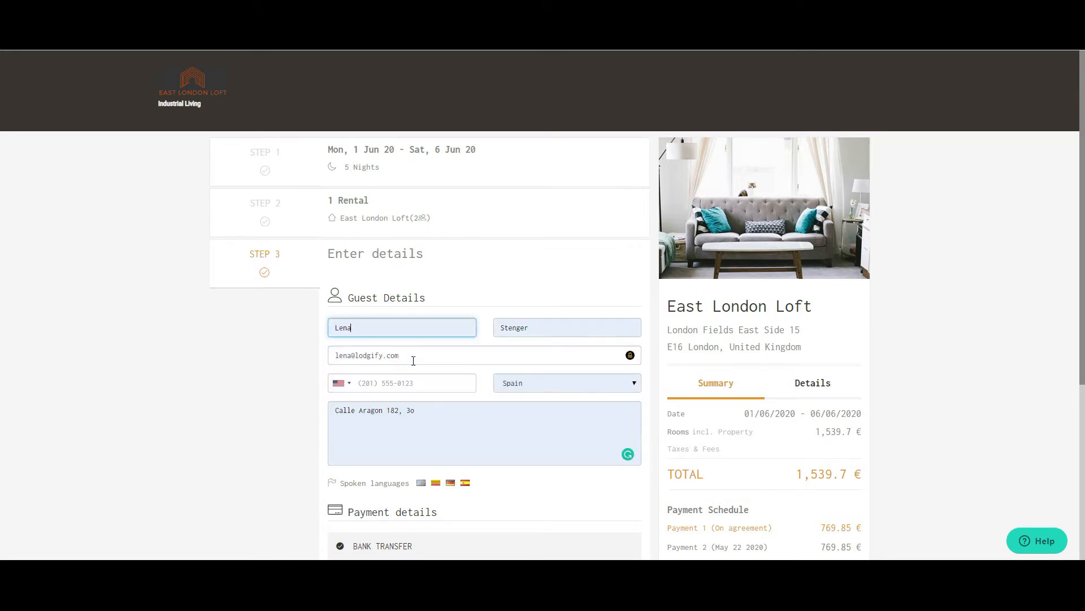
- Accept the rental conditions, confirm the bank-transfer booking and go to the new reservation
scroll("down", 3)
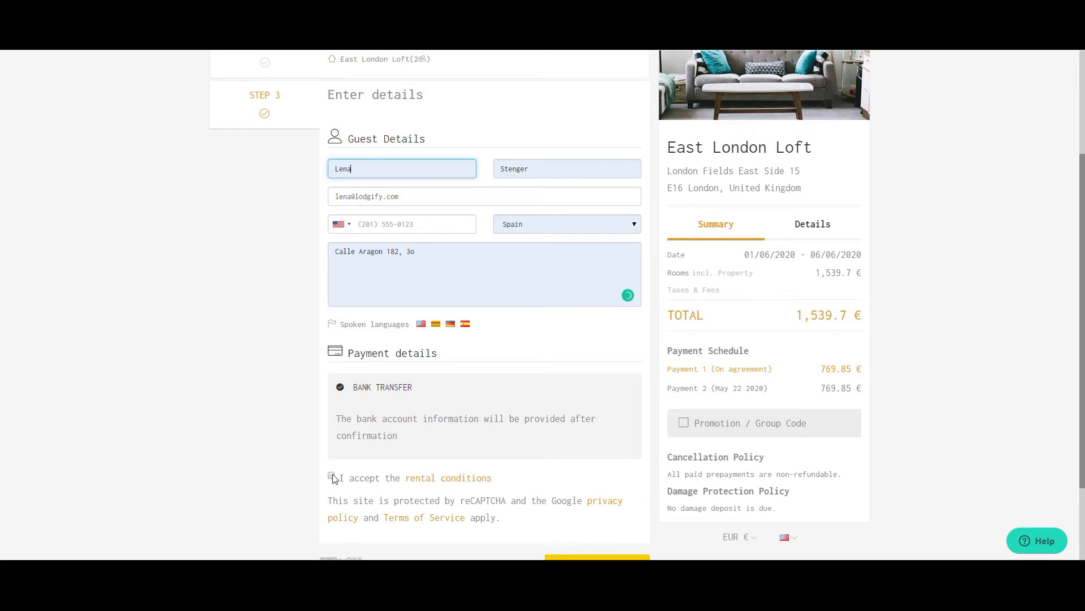
left_click(332, 477)
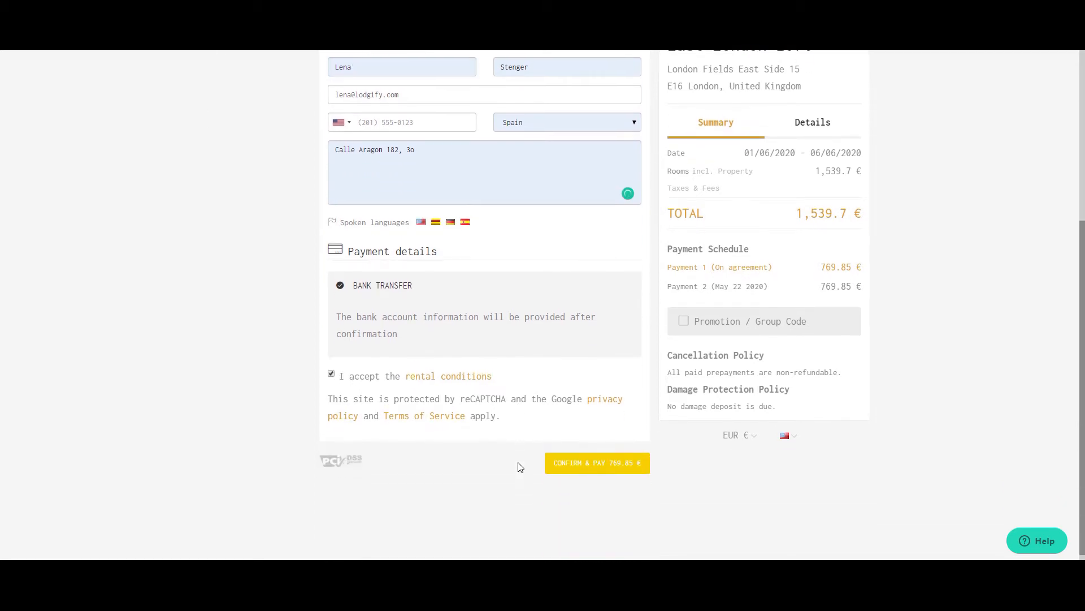
left_click(595, 462)
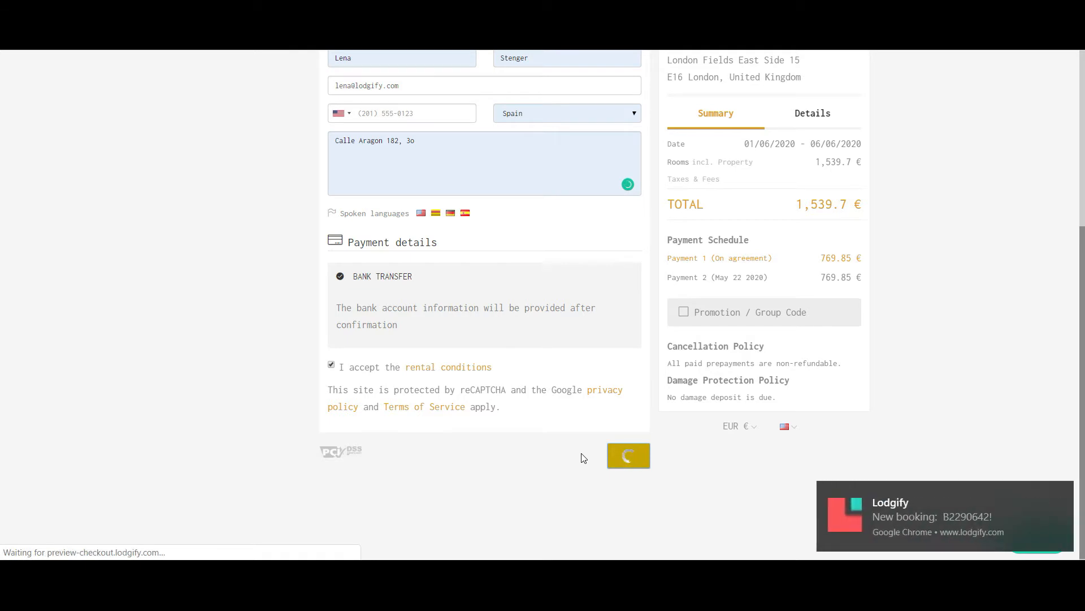
left_click(627, 455)
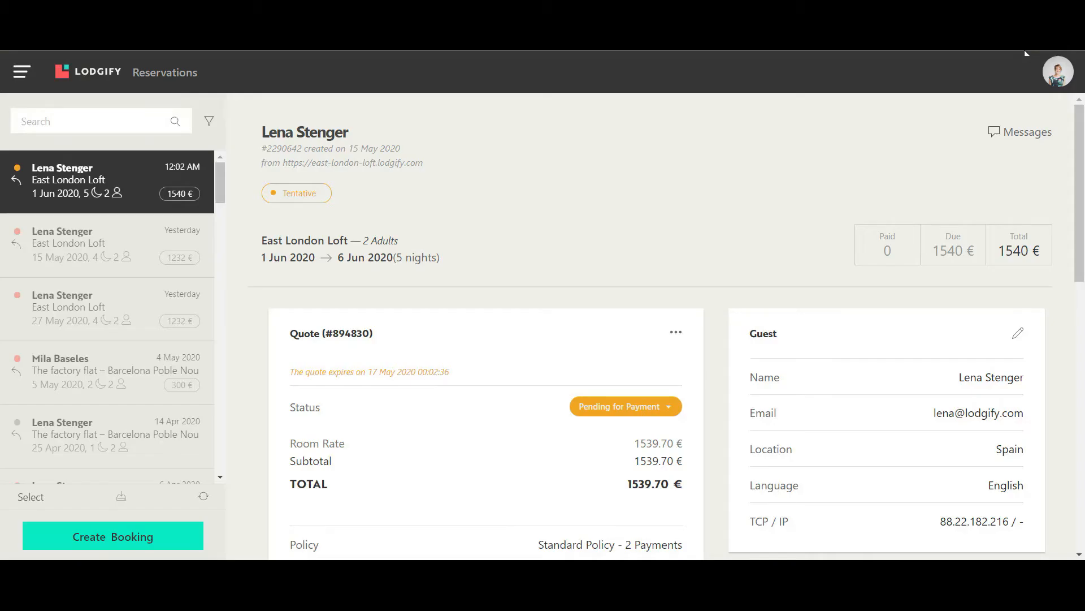
mouse_move(737, 201)
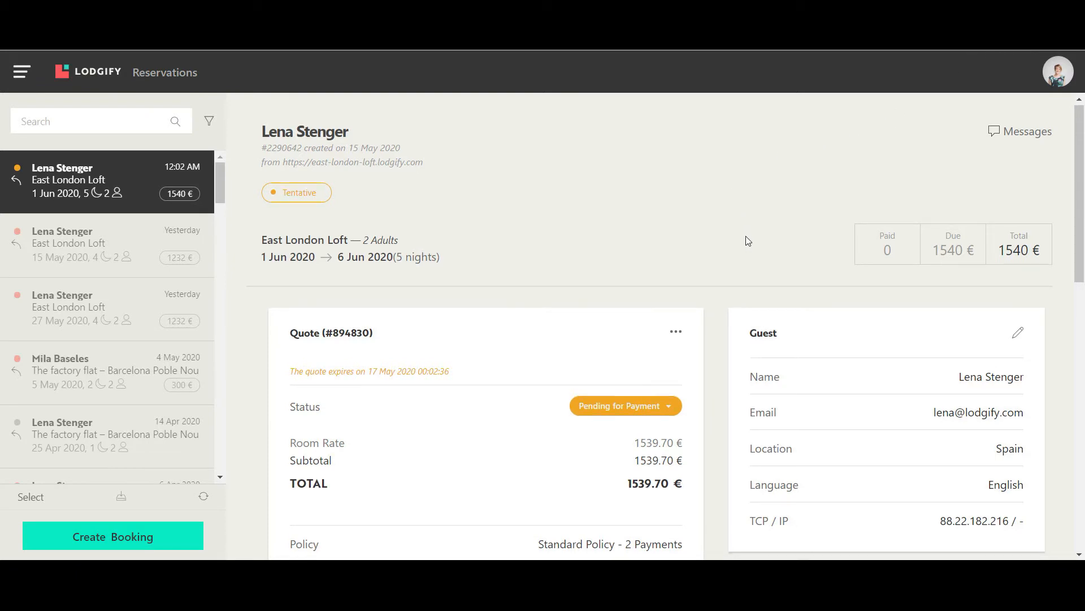
scroll("down", 3)
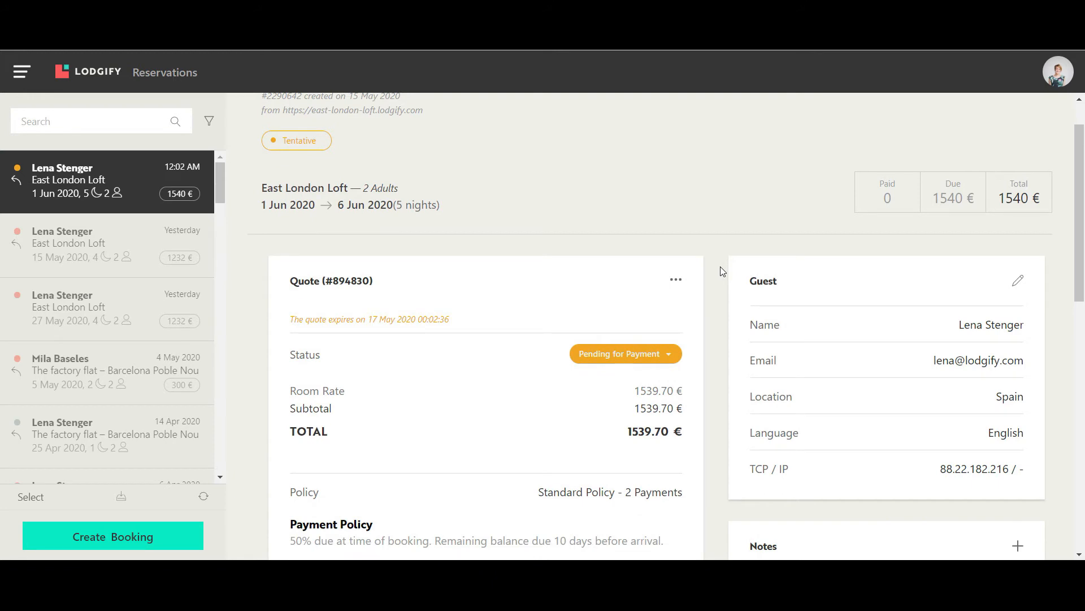
scroll("down", 3)
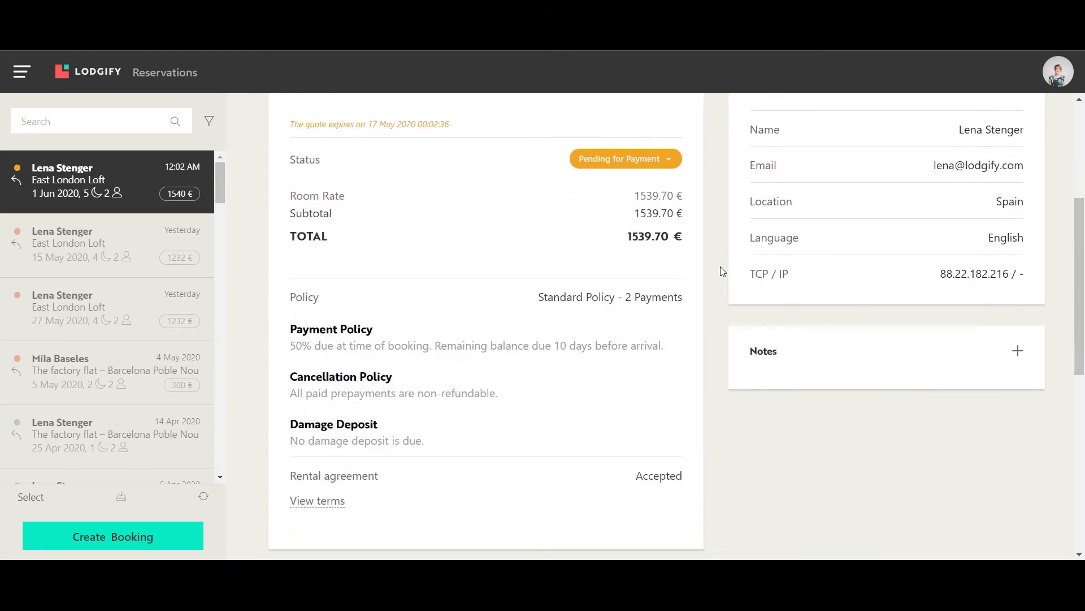
scroll("down", 3)
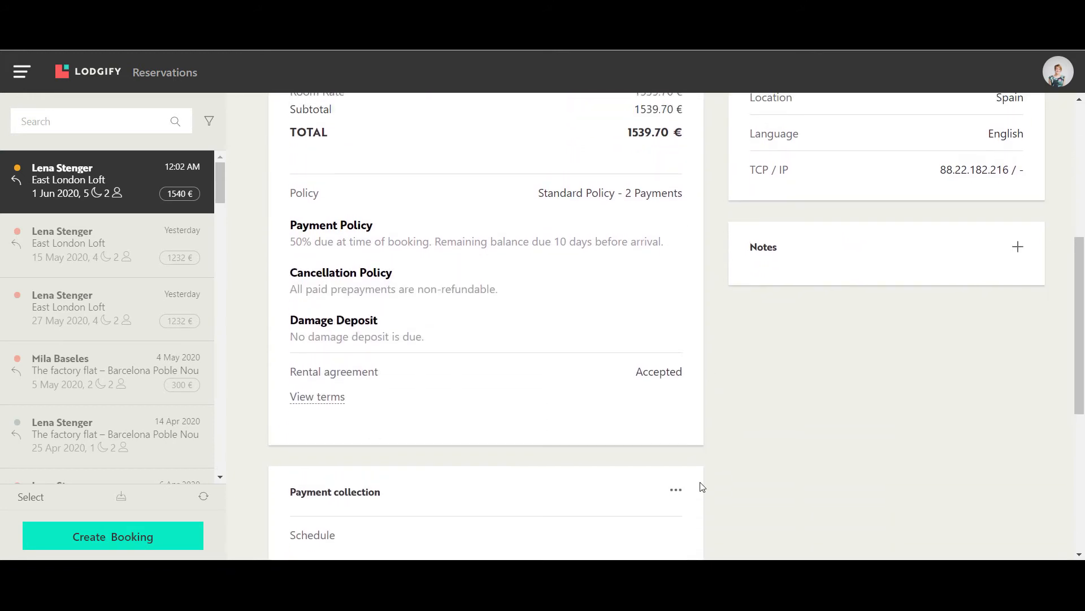
scroll("down", 3)
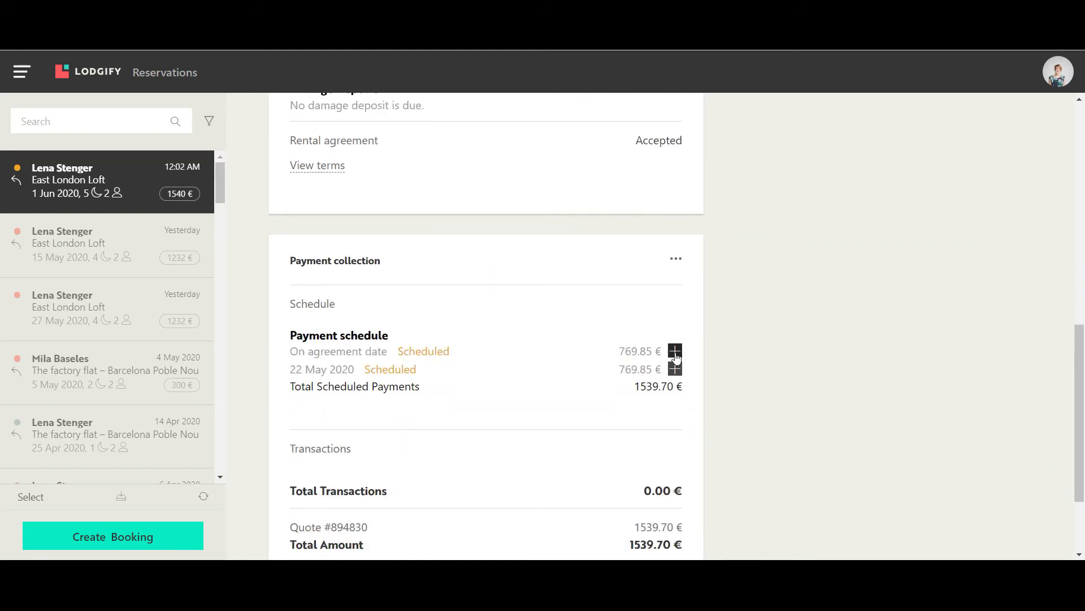
- Mark the first 769.85 € instalment as paid, turning the reservation Booked
left_click(674, 351)
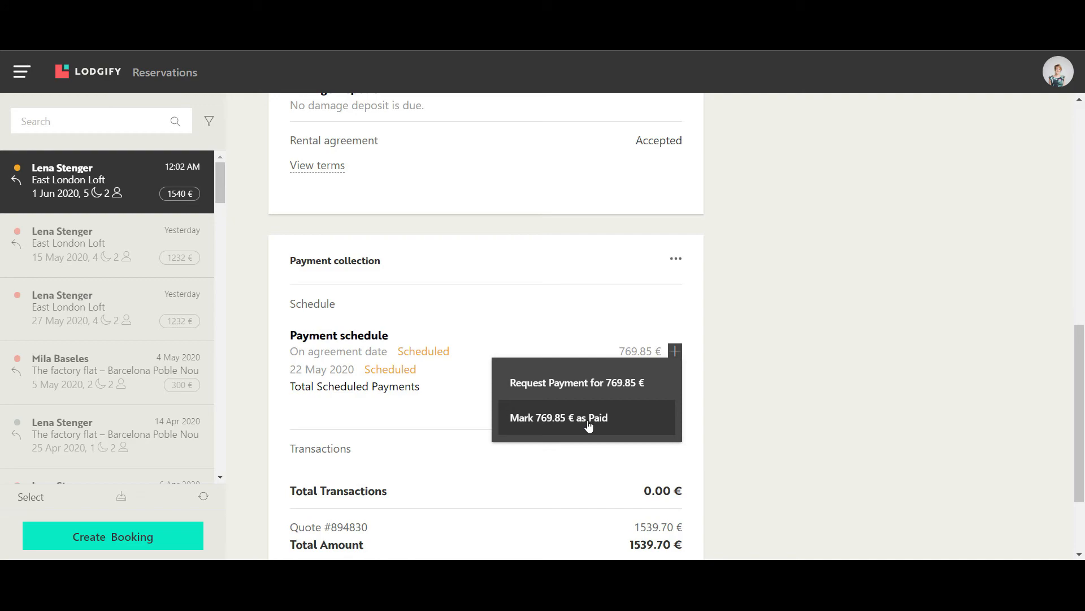
left_click(559, 417)
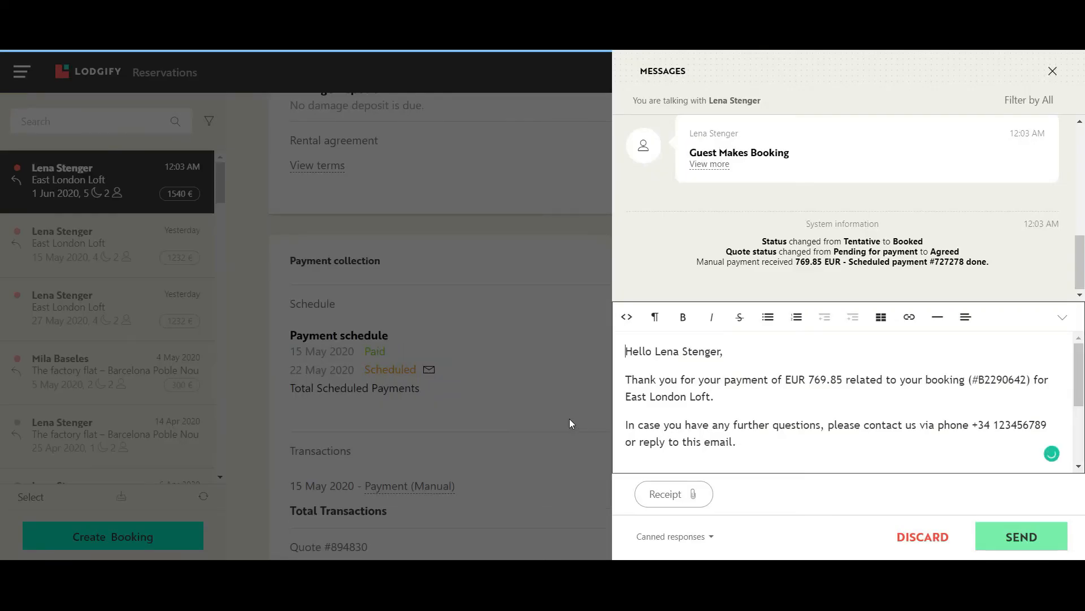